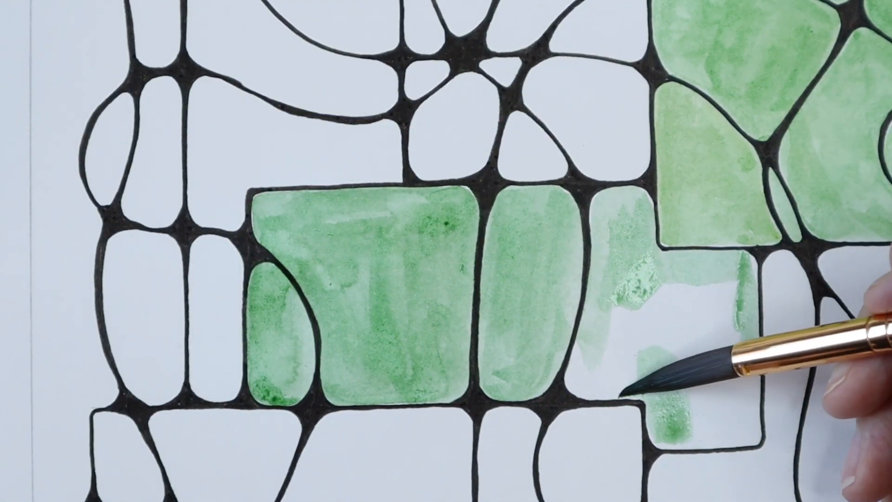
drag(654, 387, 683, 268)
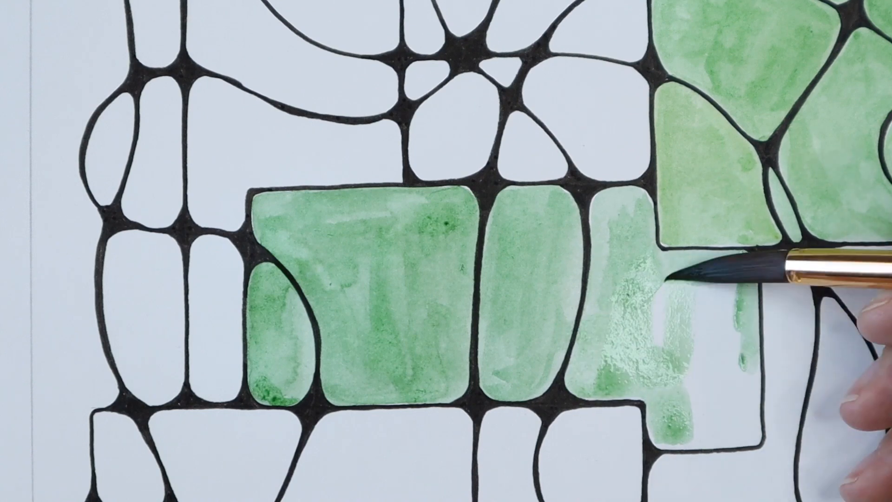